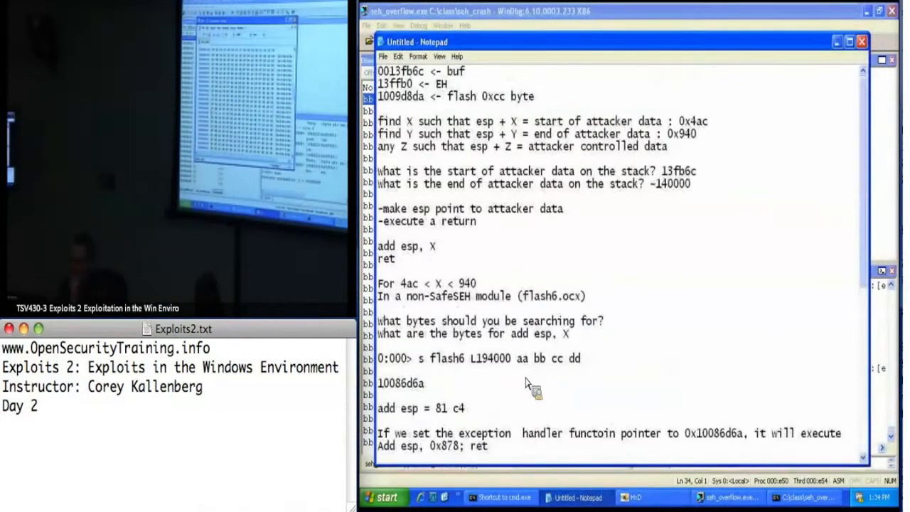
Step: Scroll through the exploit notes ending with the add esp, 0x878; ret handler
{"action": "scroll", "scroll_direction": "down", "scroll_amount": 3}
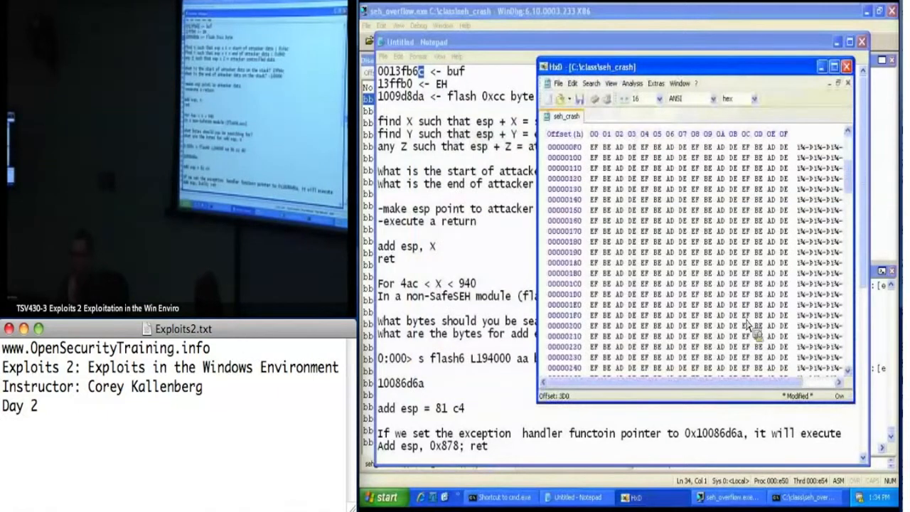
{"action": "scroll", "scroll_direction": "down", "scroll_amount": 3}
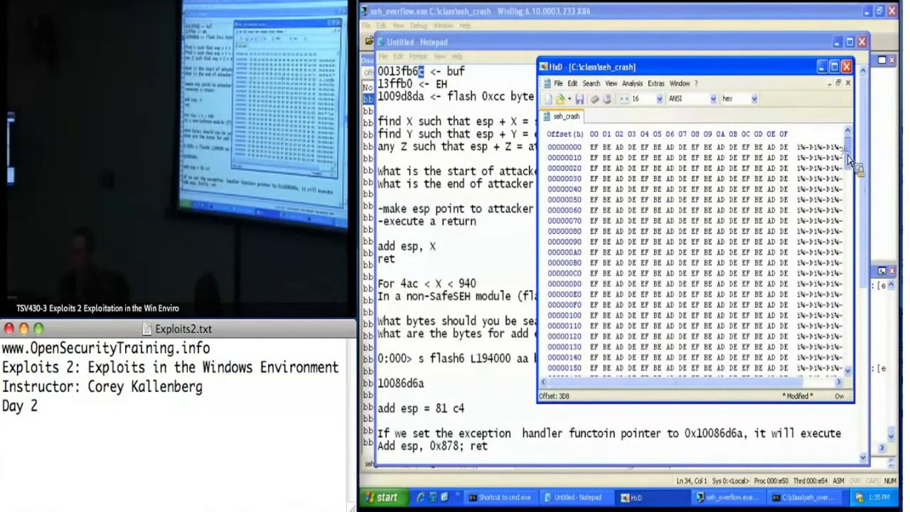
{"action": "scroll", "scroll_direction": "down", "scroll_amount": 3}
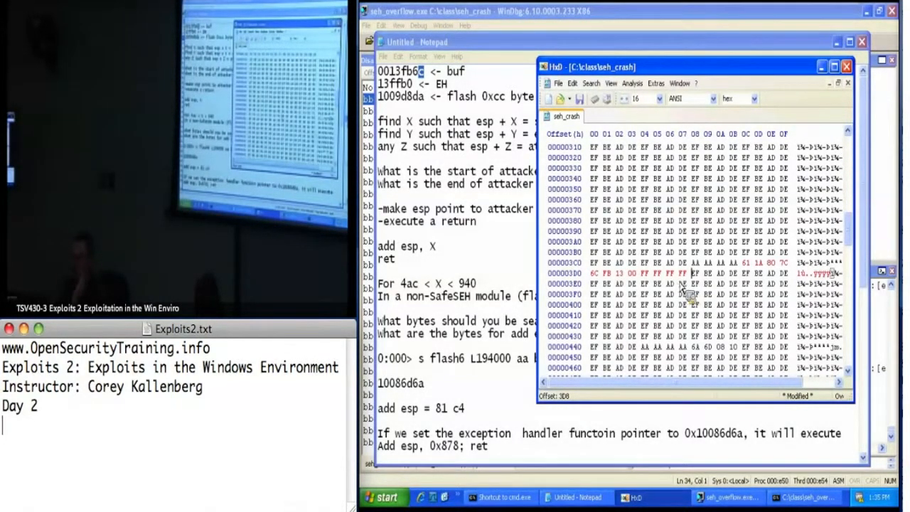
{"action": "mouse_move", "coordinate": [700, 284]}
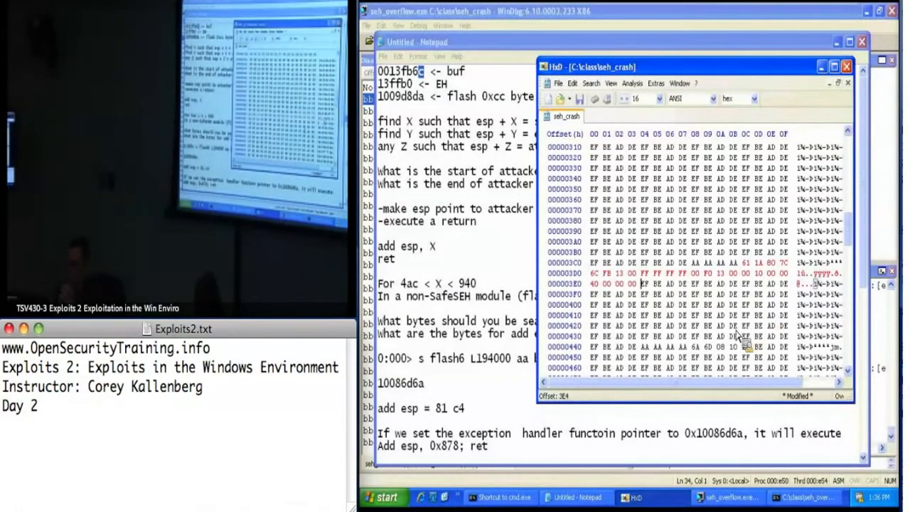
{"action": "left_click", "coordinate": [728, 497]}
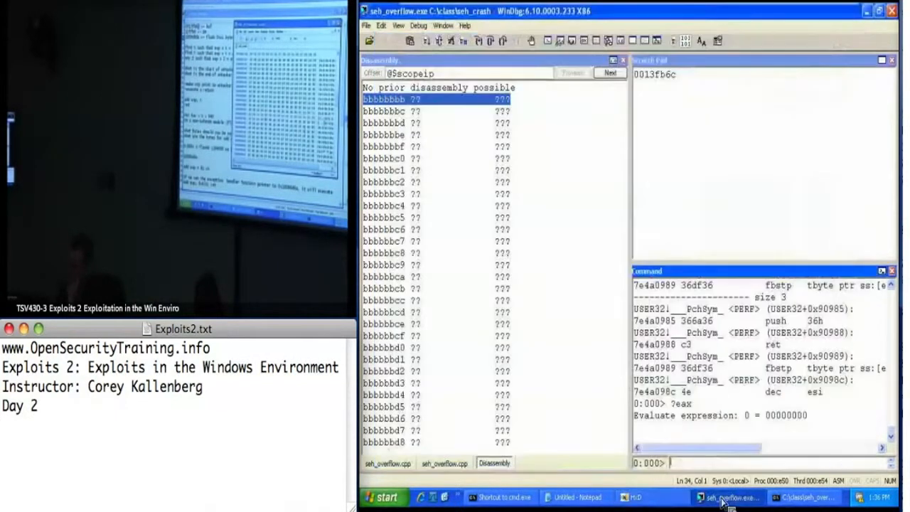
Step: Evaluate ?esp (0013ff3c) and dump 13ff00 showing deadbeef, aaaaaaaa, bbbbbbbb, cccccccc
{"action": "type", "text": "?esp"}
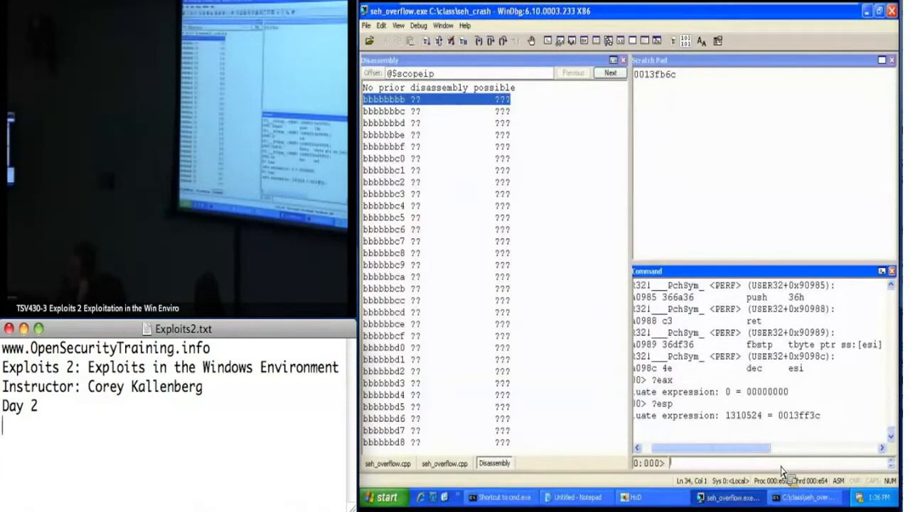
{"action": "type", "text": "dd 13ff00"}
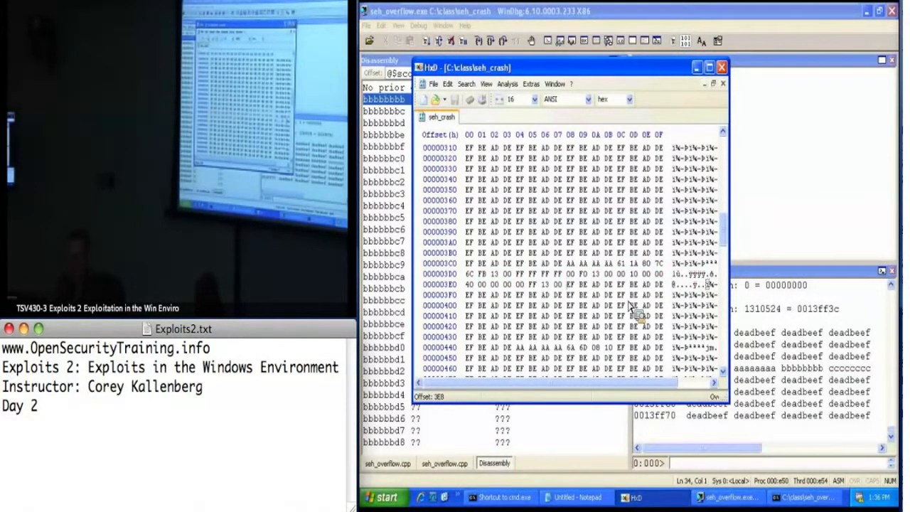
{"action": "mouse_move", "coordinate": [676, 434]}
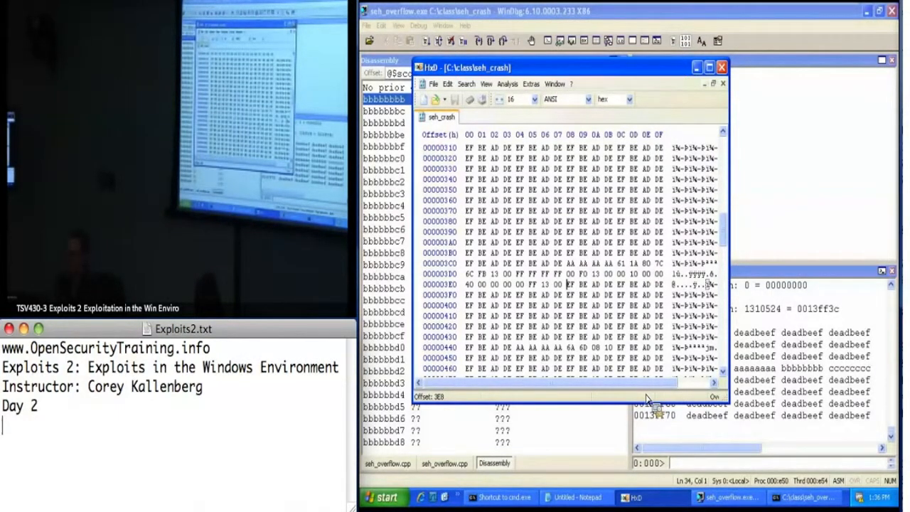
{"action": "left_click", "coordinate": [721, 67]}
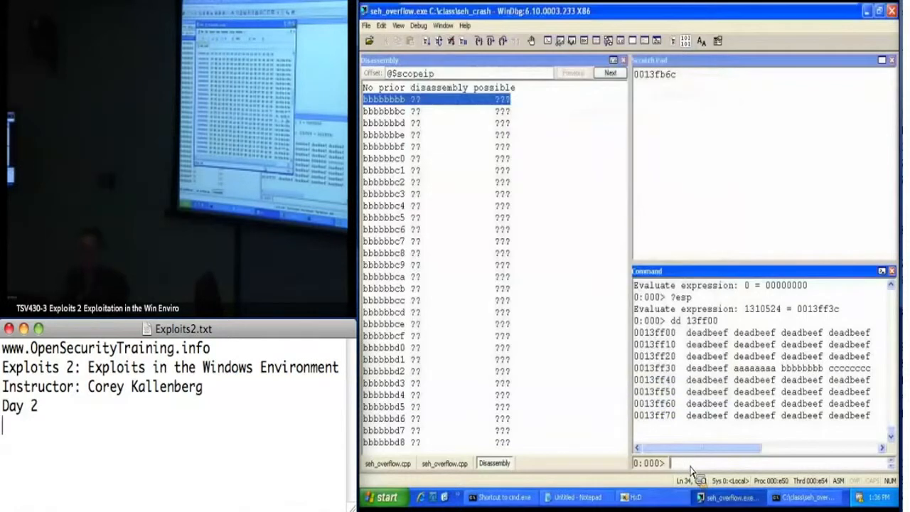
Step: Check seh_crash in HxD and clear failed breakpoint 0 at 10086d6a with bc 0
{"action": "left_click", "coordinate": [631, 496]}
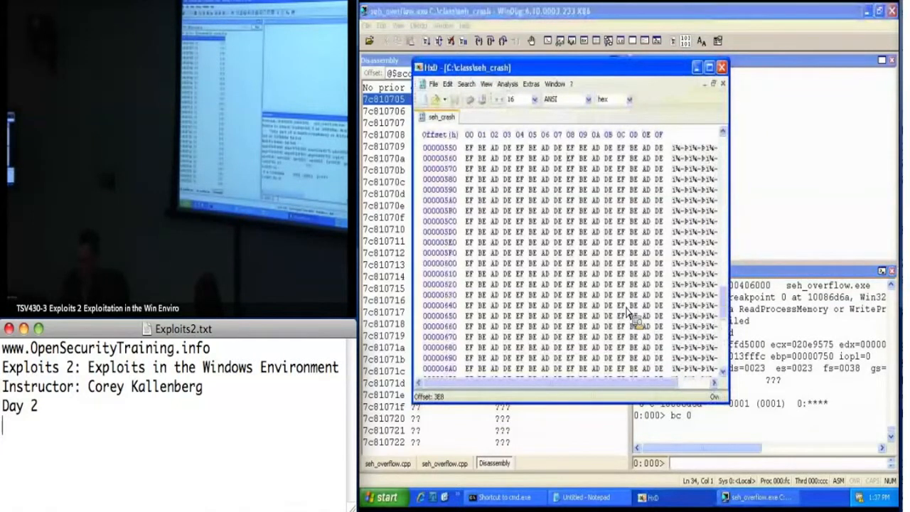
{"action": "scroll", "scroll_direction": "down", "scroll_amount": 3}
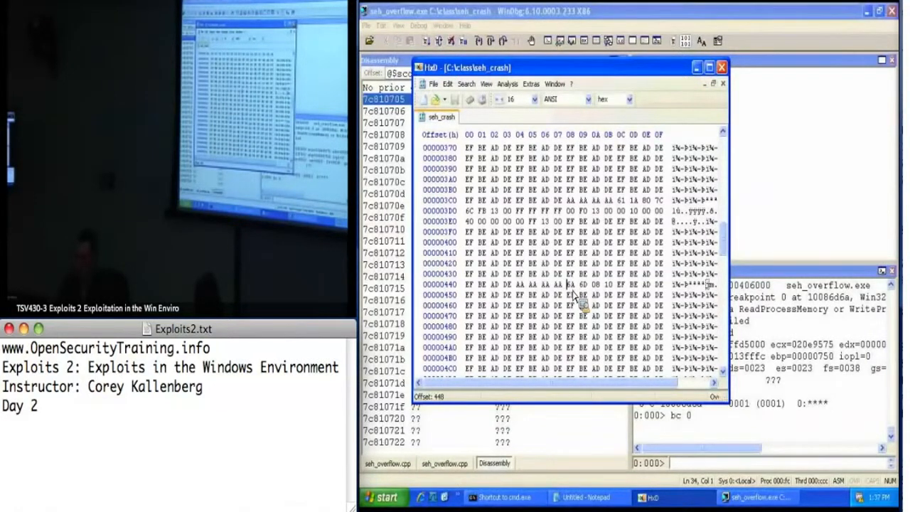
{"action": "mouse_move", "coordinate": [675, 384]}
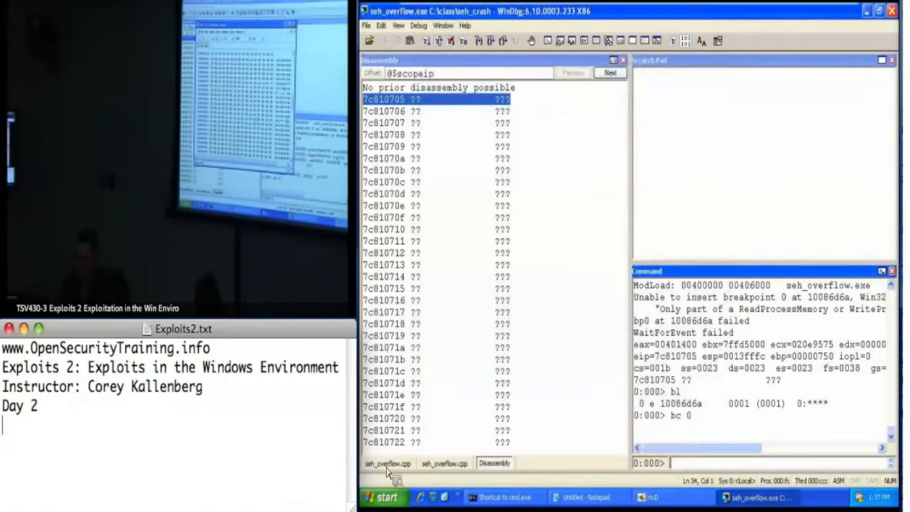
Step: Restart seh_overflow.exe, set bu flash6+10086d6a, and restart again after it fails to insert
{"action": "left_click", "coordinate": [388, 463]}
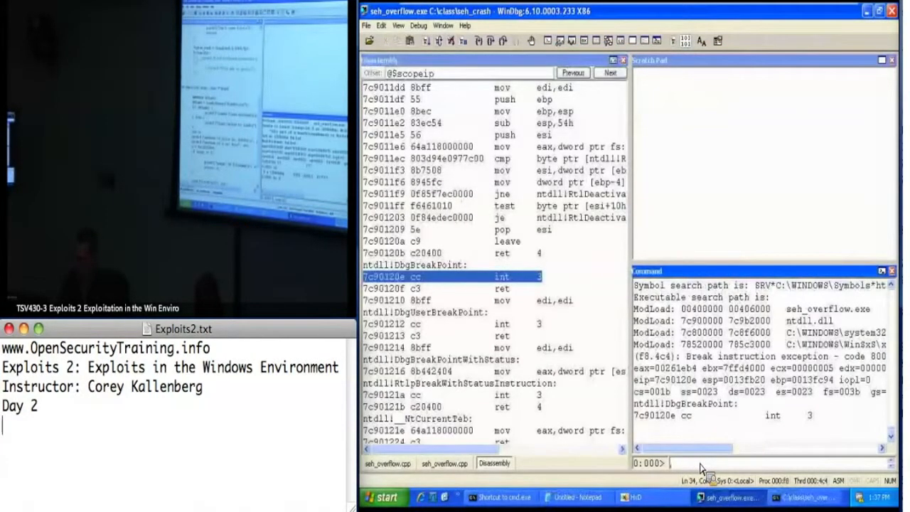
{"action": "type", "text": "bp"}
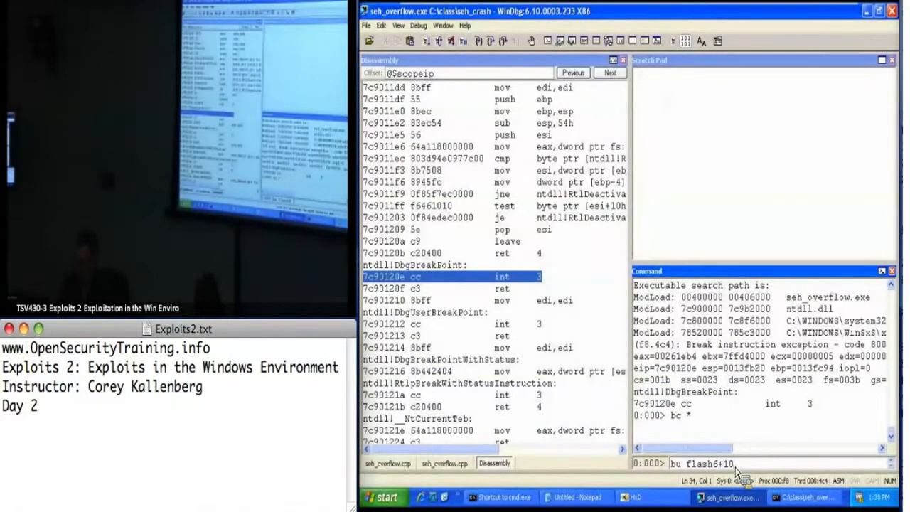
{"action": "type", "text": "086"}
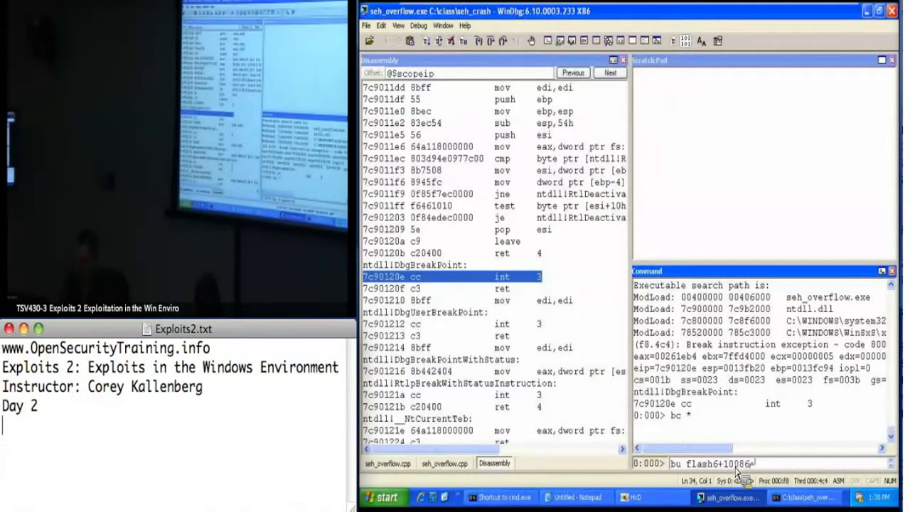
{"action": "type", "text": "d6a"}
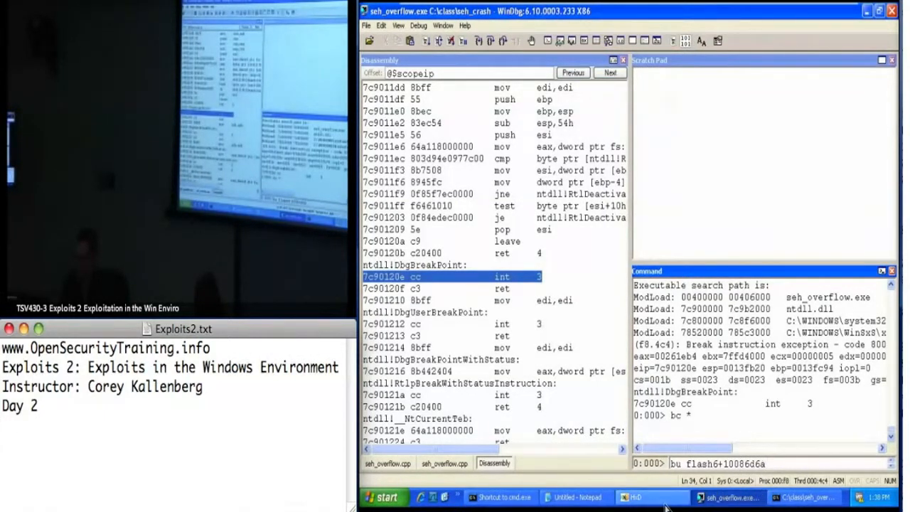
{"action": "left_click", "coordinate": [634, 496]}
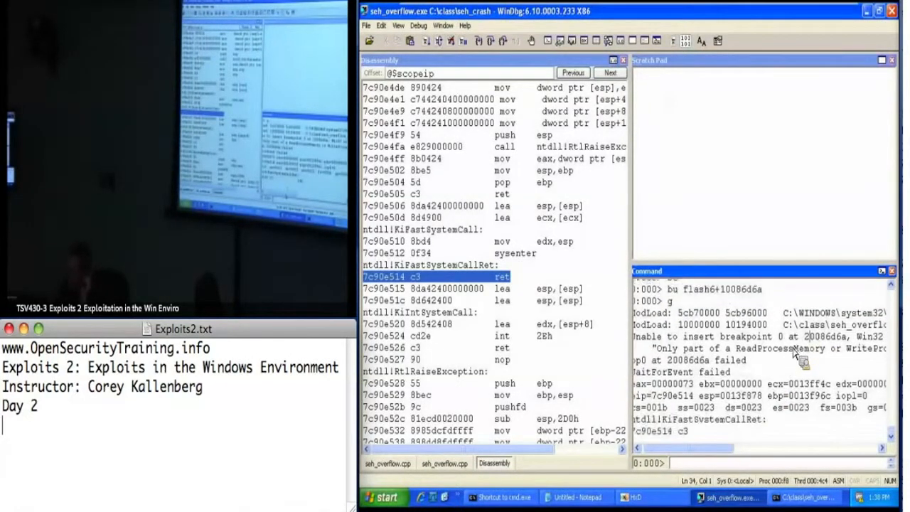
{"action": "left_click", "coordinate": [575, 497]}
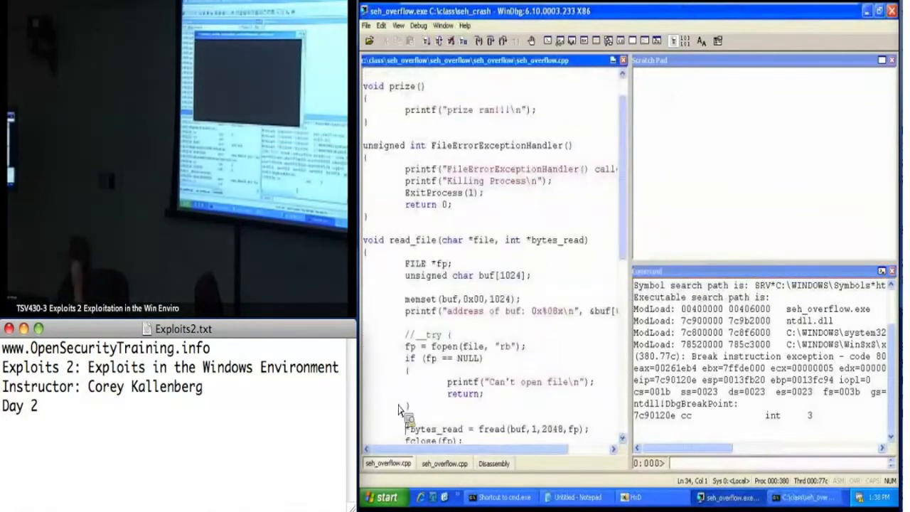
Step: Restart after the memcpy access violation and single-step to the read_file call at 0040108e
{"action": "scroll", "scroll_direction": "down", "scroll_amount": 3}
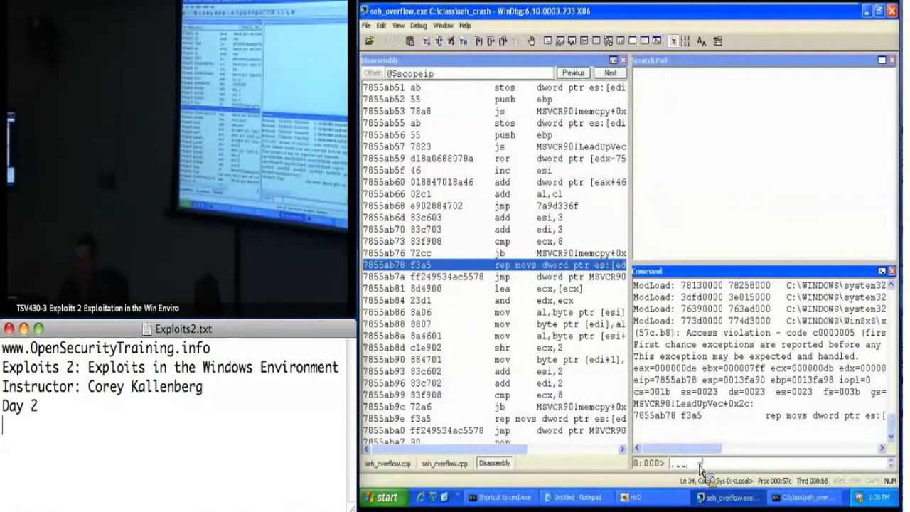
{"action": "left_click", "coordinate": [388, 463]}
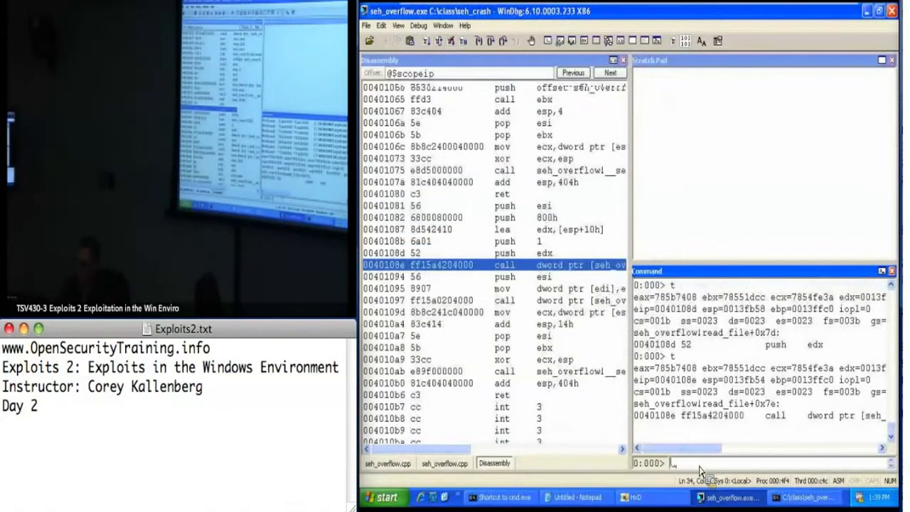
Step: Dump esp, confirm the handler is 0x444 past 13fb6c, and copy bytes 6A 6D 08 10
{"action": "type", "text": "dd esp"}
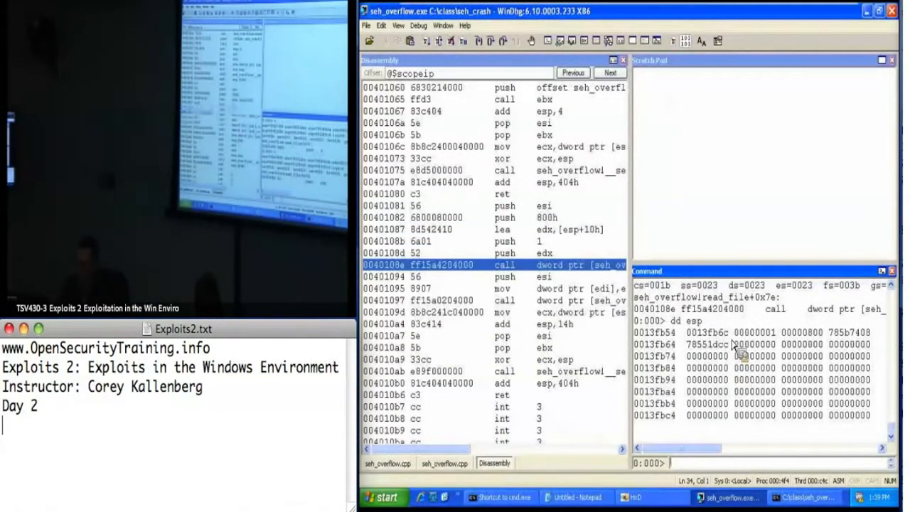
{"action": "double_click", "coordinate": [706, 332]}
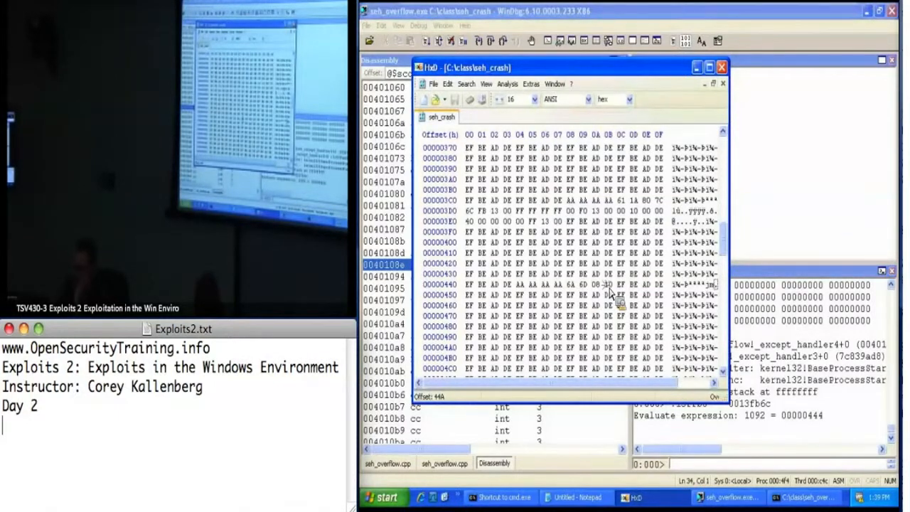
{"action": "left_click_drag", "start_coordinate": [561, 284], "coordinate": [611, 284]}
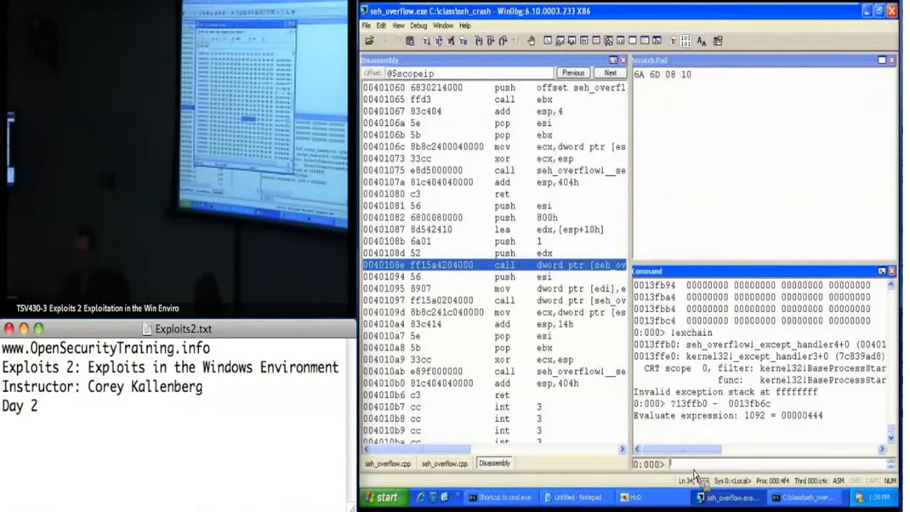
{"action": "type", "text": "u 1"}
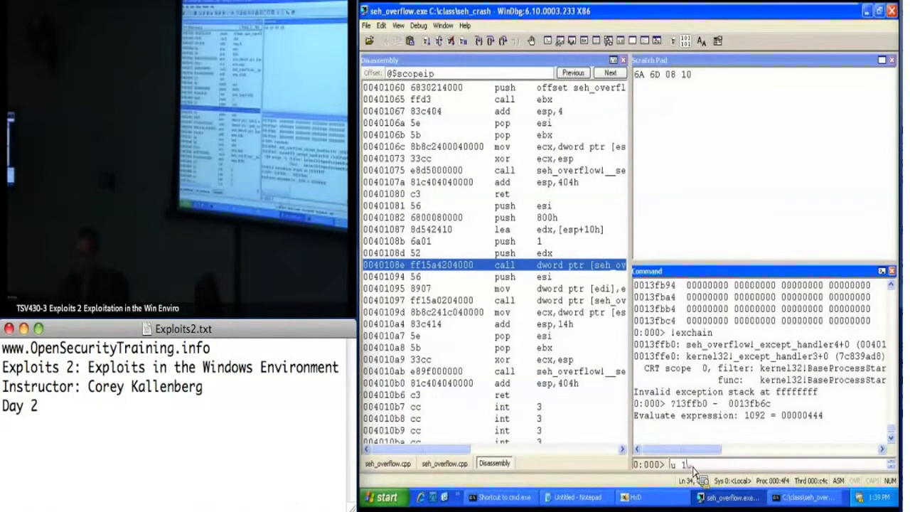
Step: Unassemble and break at 10086d6a, step to its ret, and dump esp
{"action": "type", "text": "008"}
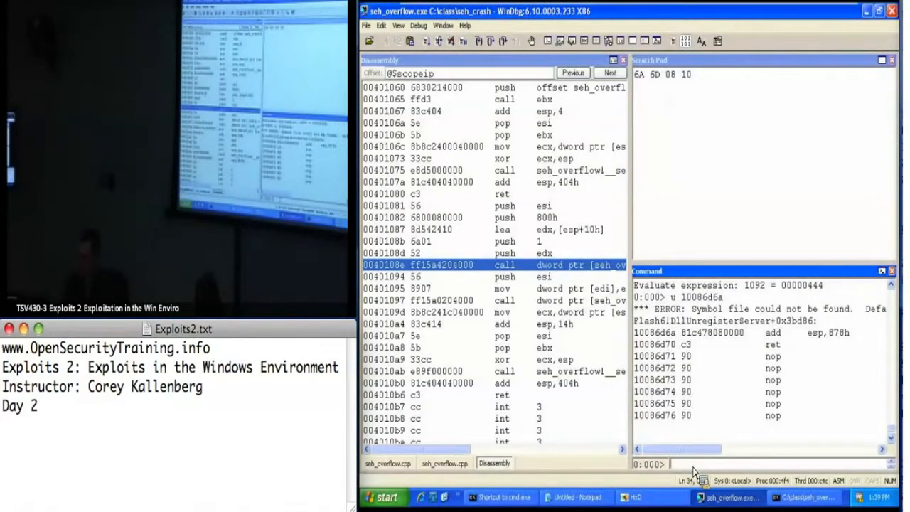
{"action": "type", "text": "bp 10"}
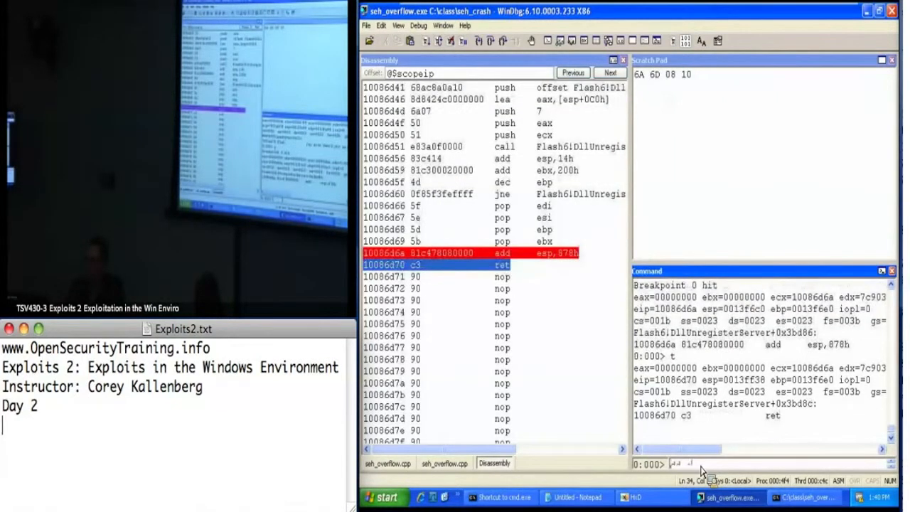
{"action": "type", "text": "dd esp"}
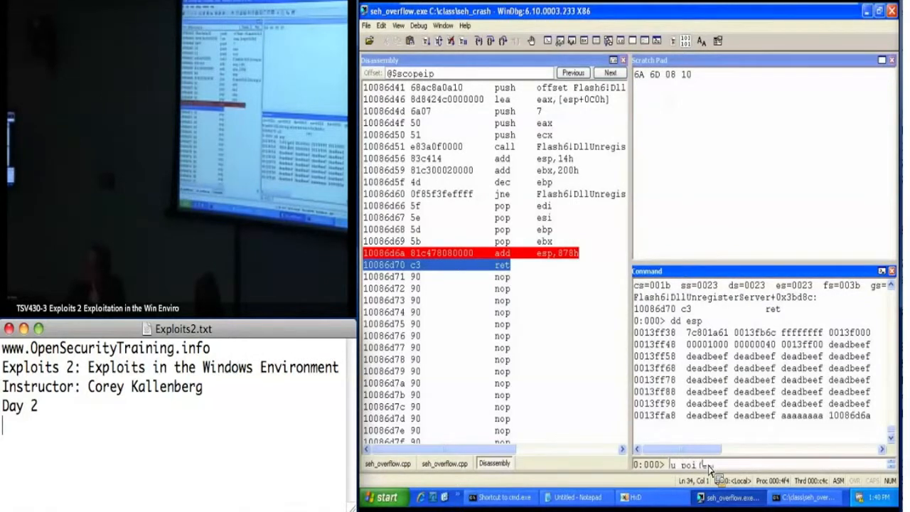
Step: Unassemble poi(esp) and 13fb6c, where the deadbeef filler decodes as instructions
{"action": "key", "text": "Return"}
{"action": "type", "text": "u 13fb6c"}
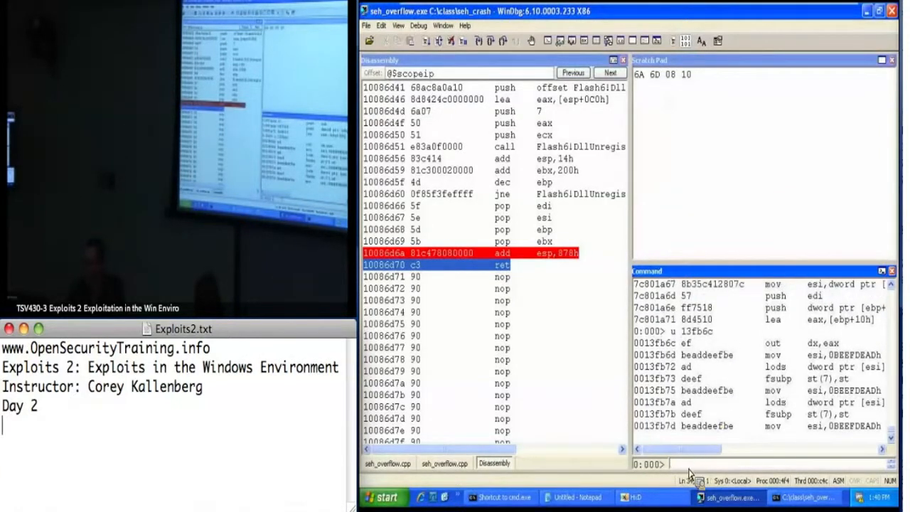
Step: Write cccccccc into 13fb6c with ed so it disassembles as int 3
{"action": "type", "text": "ed"}
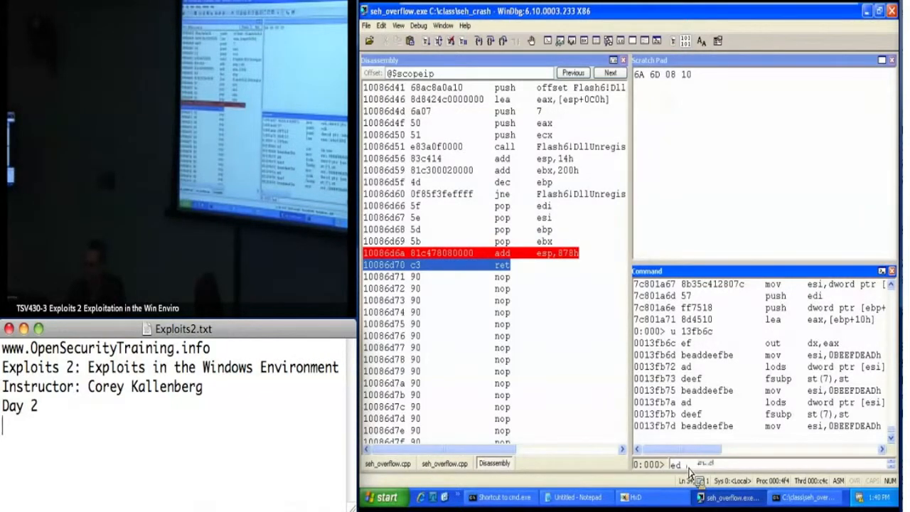
{"action": "type", "text": "13fb6c"}
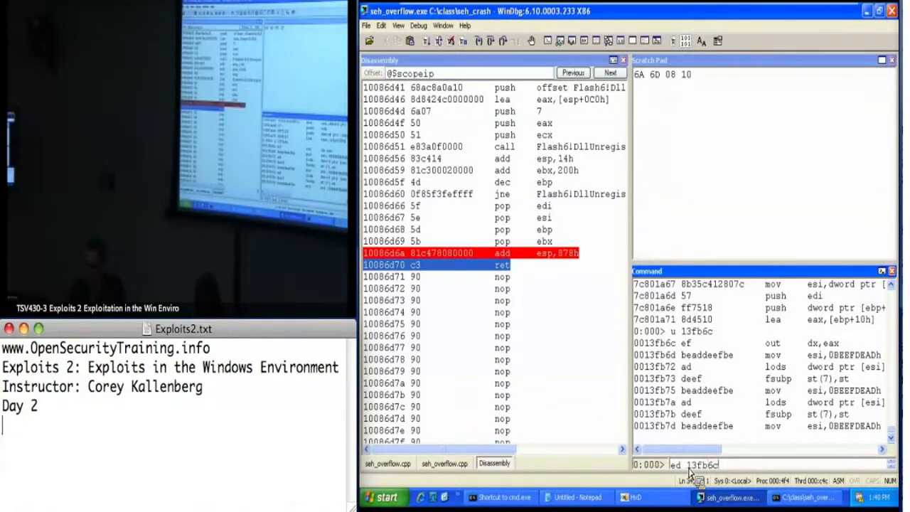
{"action": "type", "text": "cccccd"}
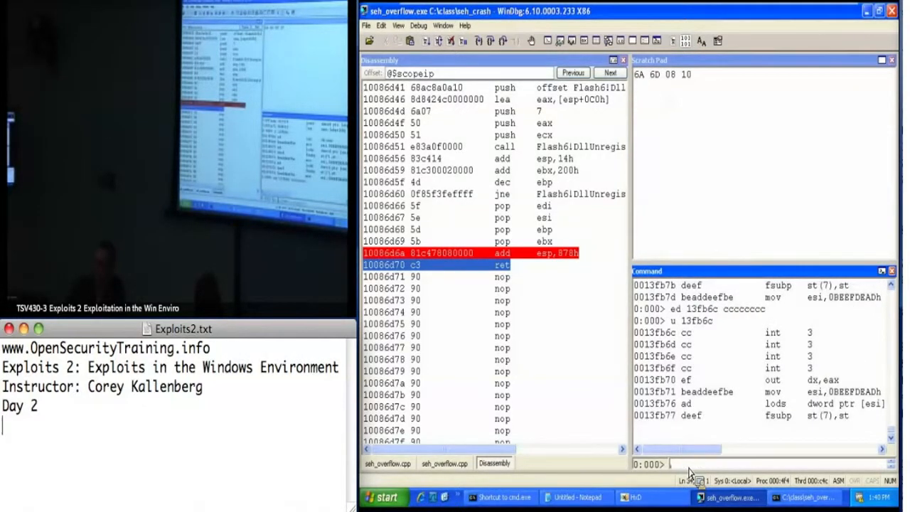
{"action": "type", "text": "ed 13fb6c cccccccc"}
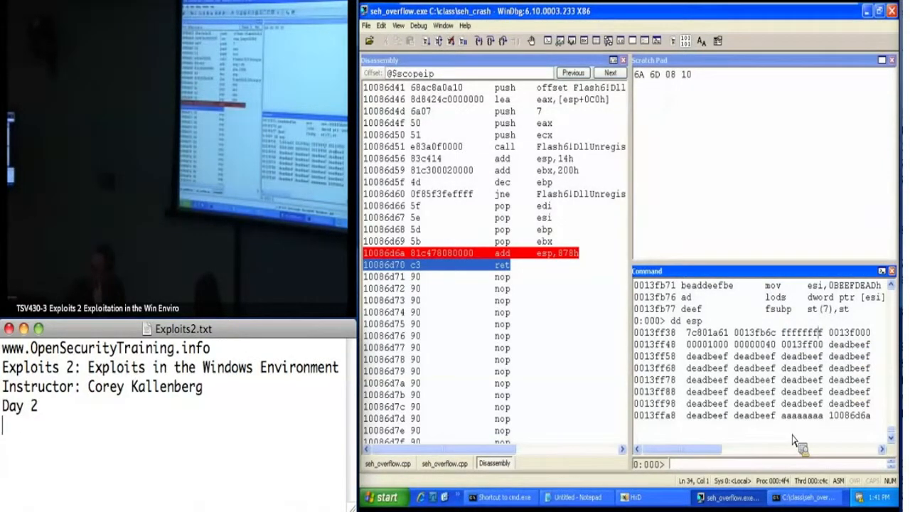
{"action": "mouse_move", "coordinate": [863, 348]}
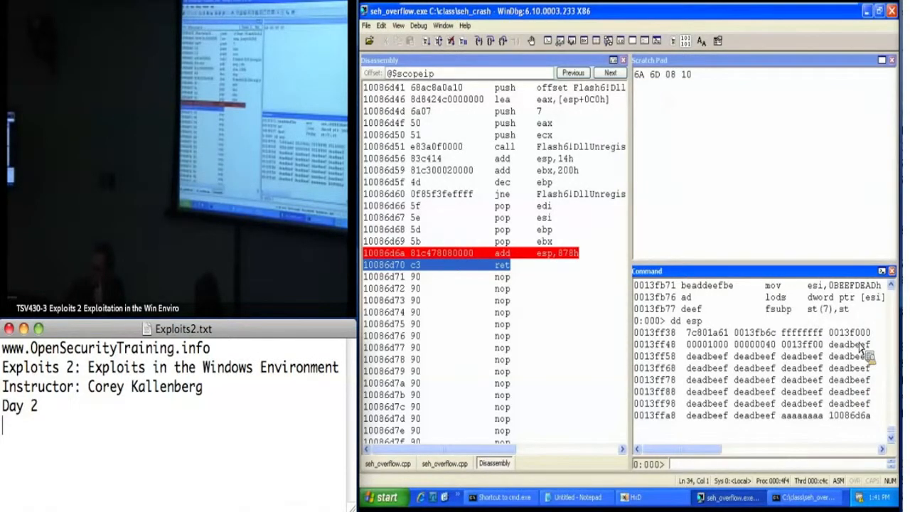
{"action": "mouse_move", "coordinate": [743, 359]}
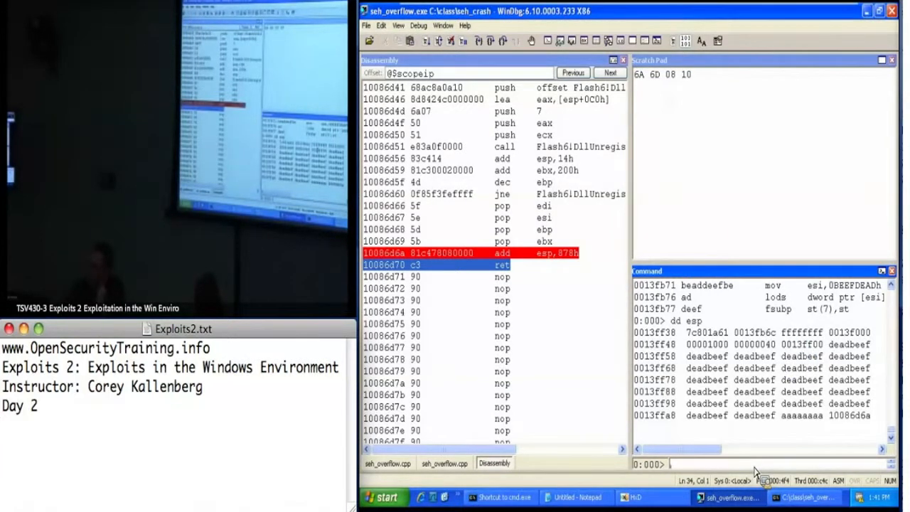
Step: Dump the bytes at 13ff00 with db, then single-step the ret into kernel32!VirtualProtectEx
{"action": "type", "text": "db"}
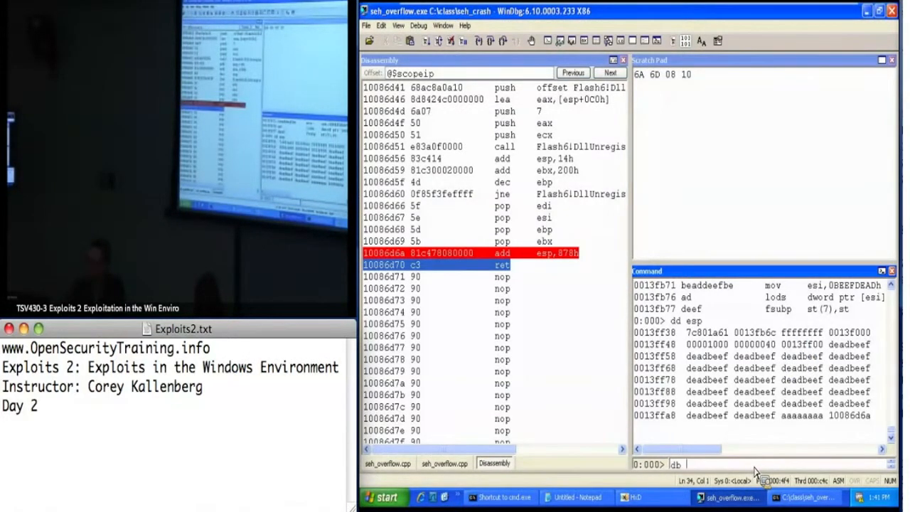
{"action": "key", "text": "Return"}
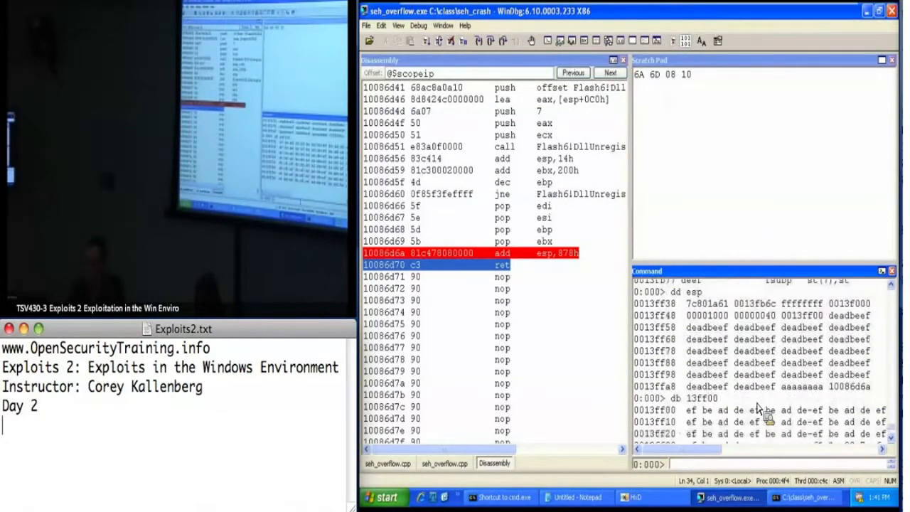
{"action": "scroll", "scroll_direction": "down", "scroll_amount": 3}
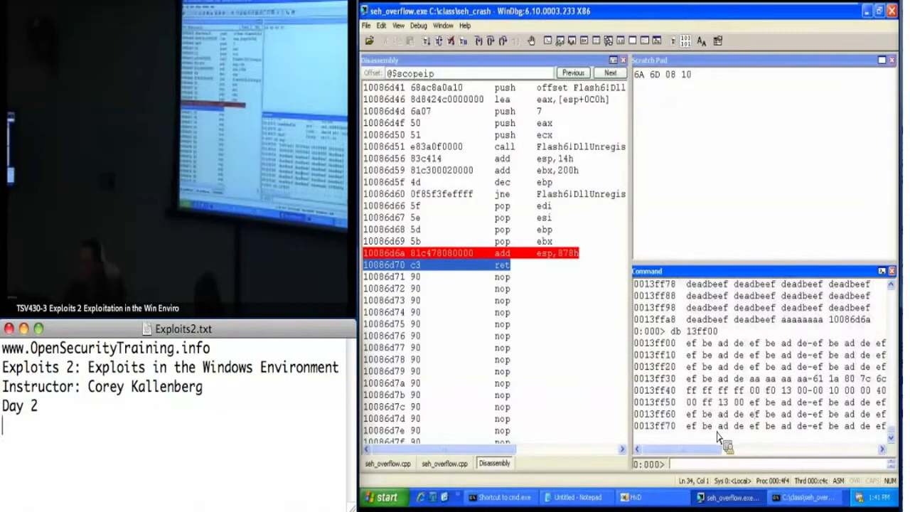
{"action": "type", "text": "t"}
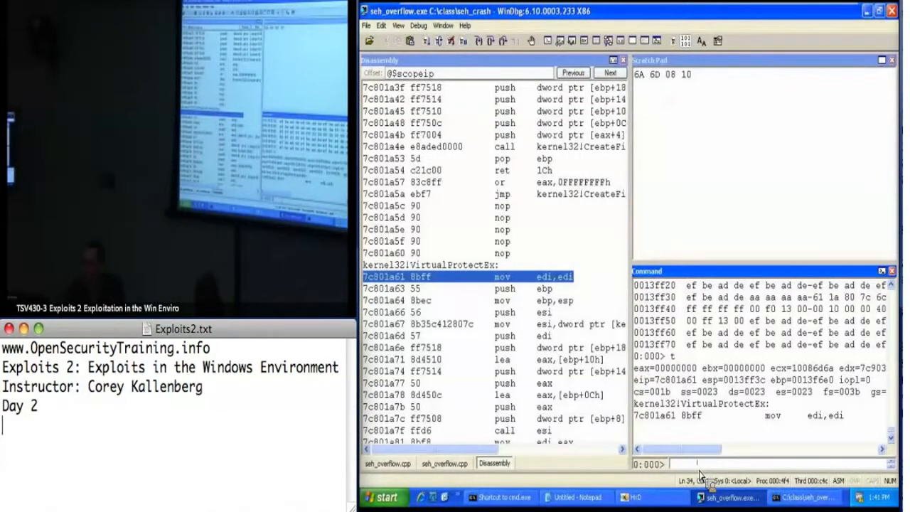
Step: Dump the stack at 13ff3c to view the VirtualProtectEx arguments
{"action": "type", "text": "dd esp"}
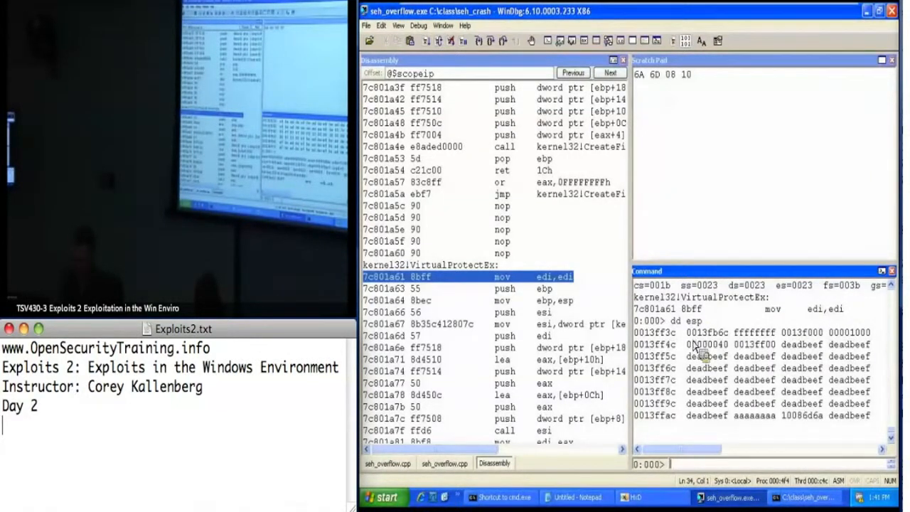
{"action": "left_click_drag", "start_coordinate": [704, 332], "coordinate": [860, 345]}
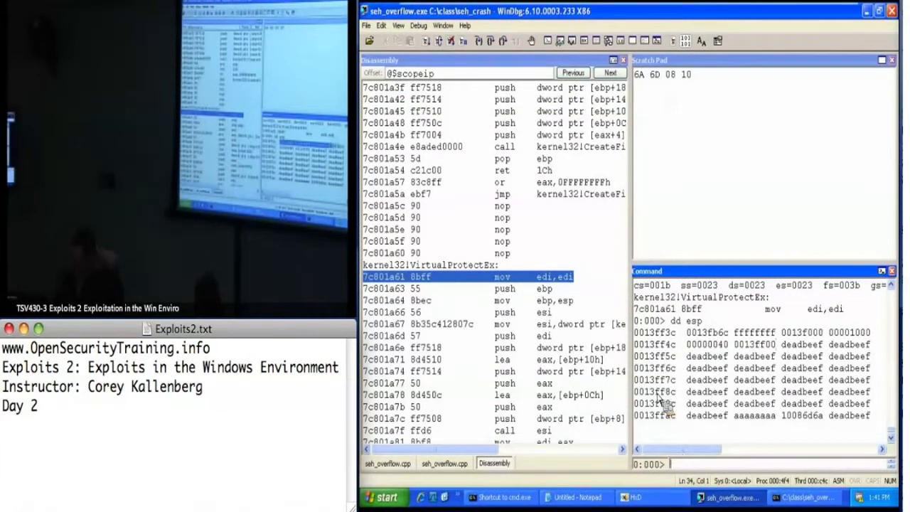
{"action": "mouse_move", "coordinate": [561, 274]}
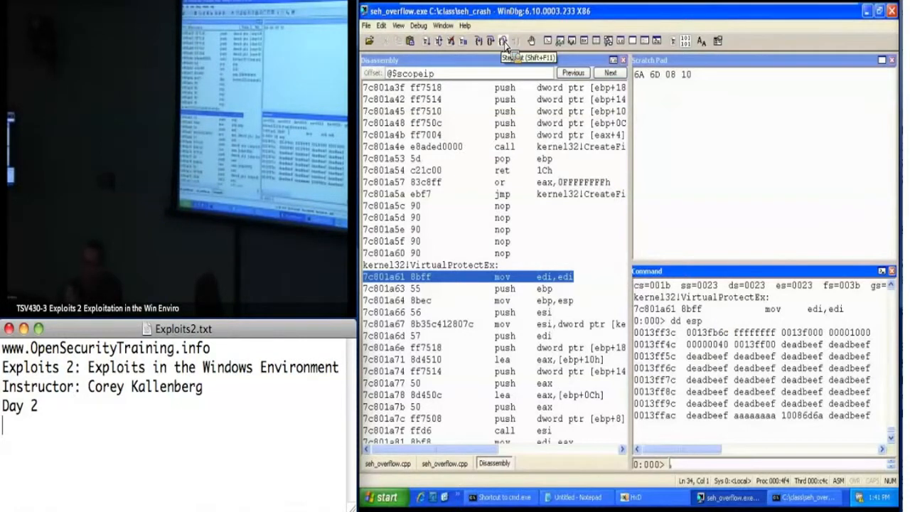
Step: Step out of VirtualProtectEx to 13fb6c, confirm eax is 1, and step to 13fb6d
{"action": "left_click", "coordinate": [505, 41]}
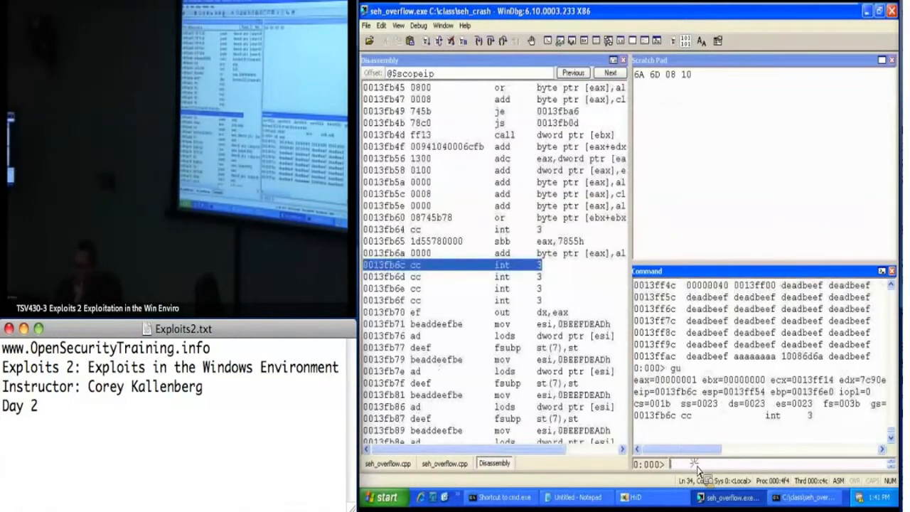
{"action": "type", "text": "?eax"}
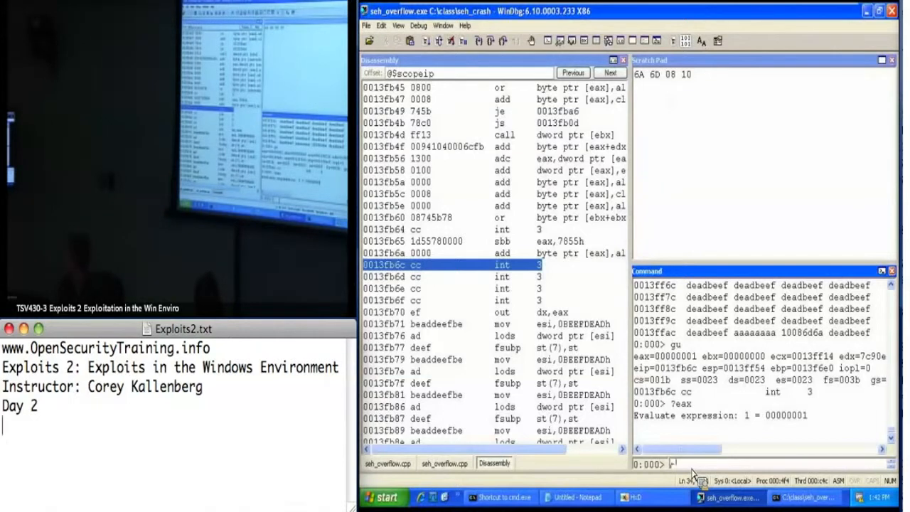
{"action": "type", "text": "t"}
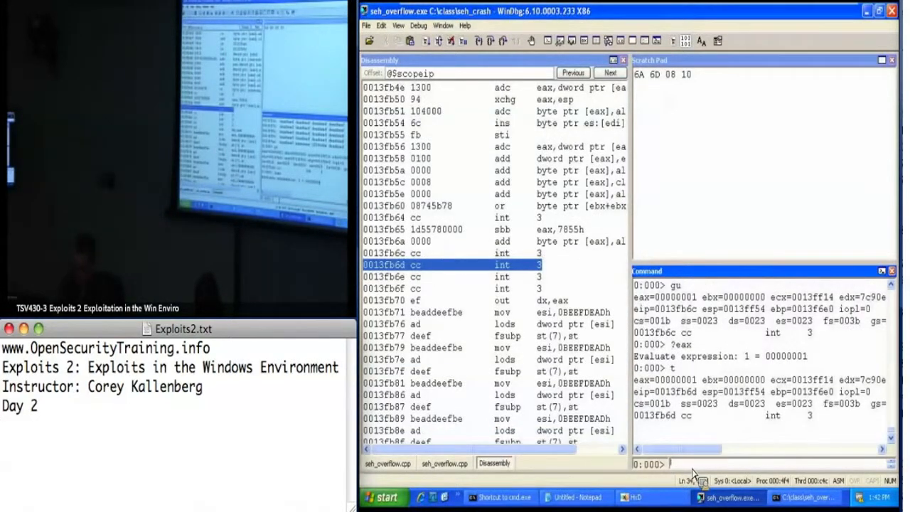
{"action": "mouse_move", "coordinate": [760, 437]}
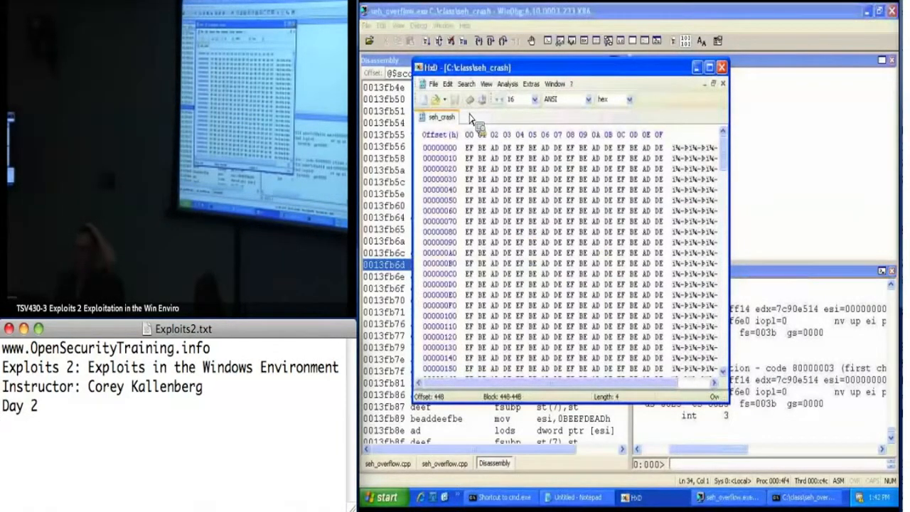
Step: Open calcshellcode.bin and paste-write its bytes over offset 0 of seh_crash
{"action": "left_click", "coordinate": [433, 84]}
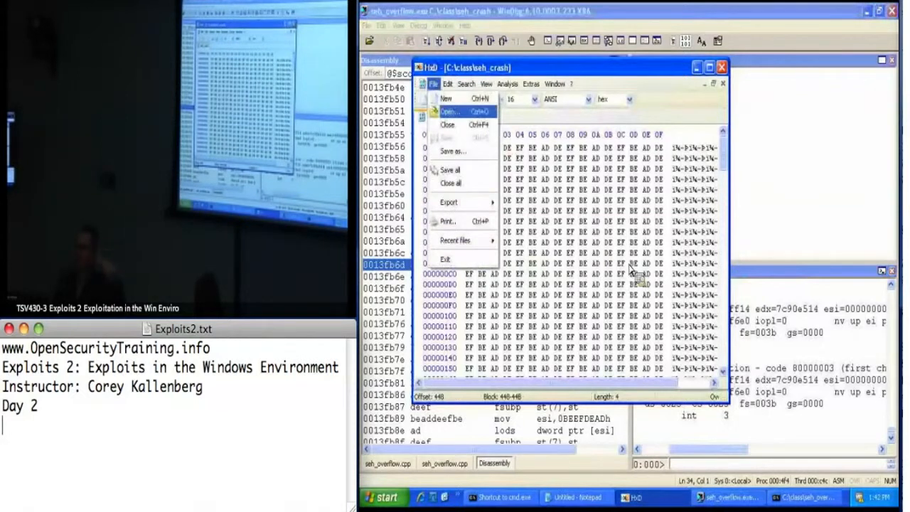
{"action": "left_click", "coordinate": [449, 111]}
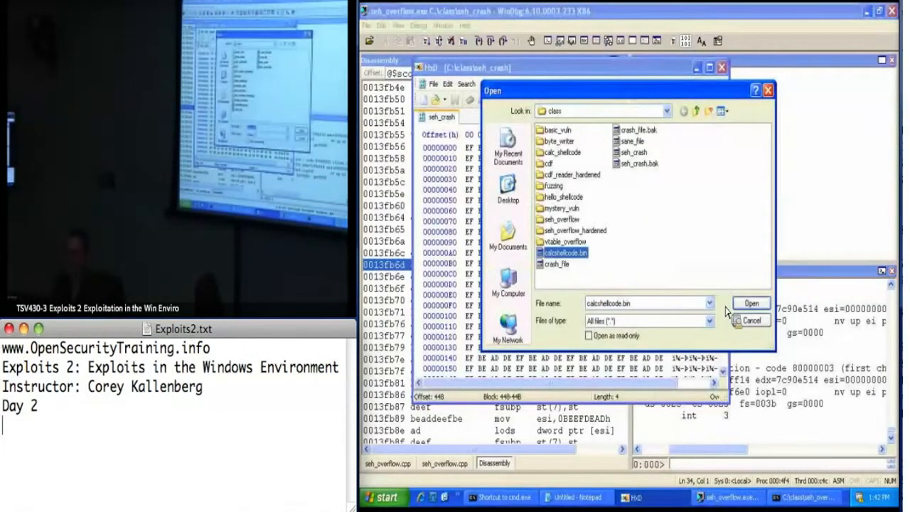
{"action": "left_click", "coordinate": [751, 303]}
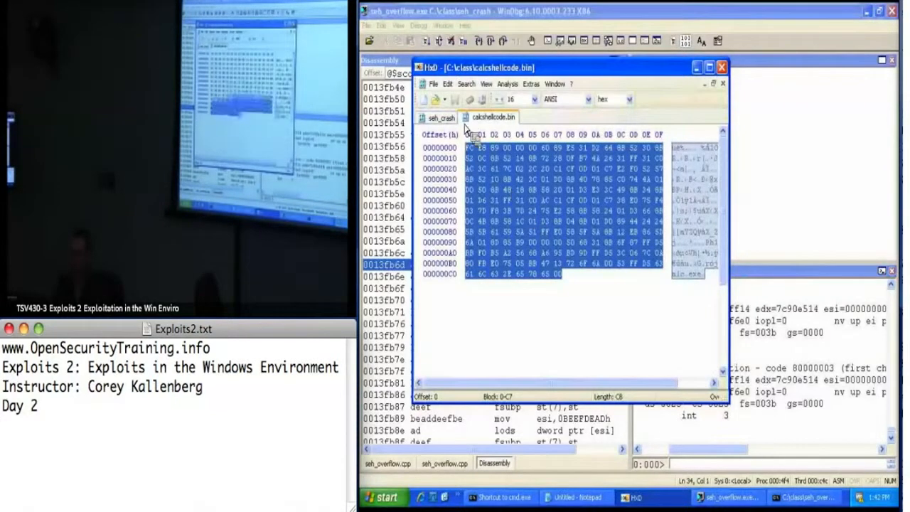
{"action": "left_click", "coordinate": [441, 117]}
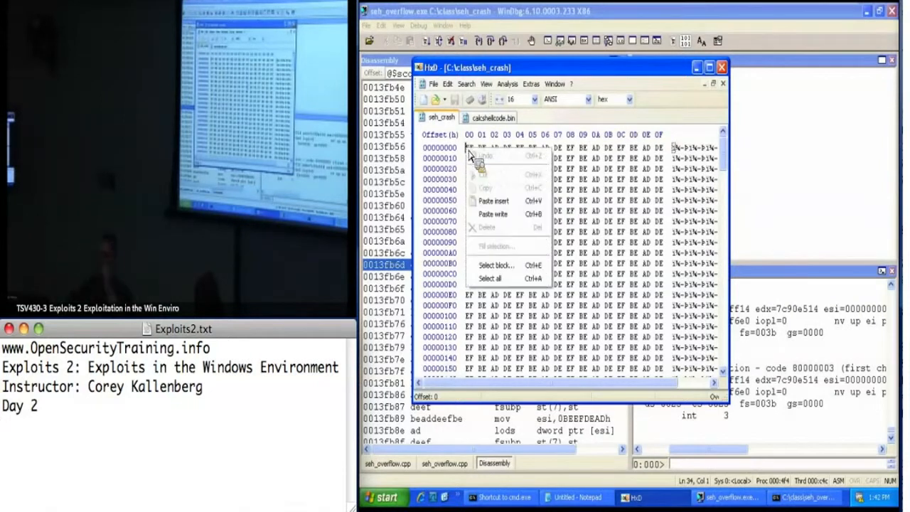
{"action": "mouse_move", "coordinate": [493, 214]}
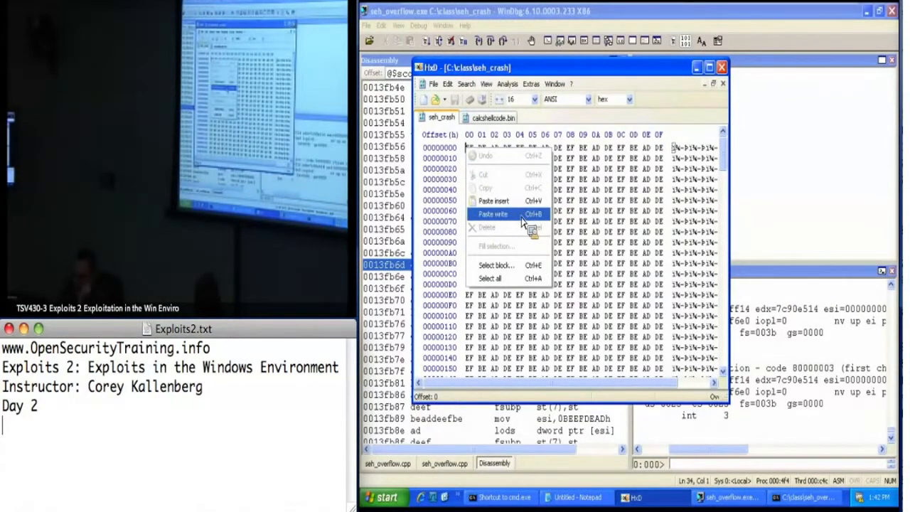
{"action": "left_click", "coordinate": [494, 214]}
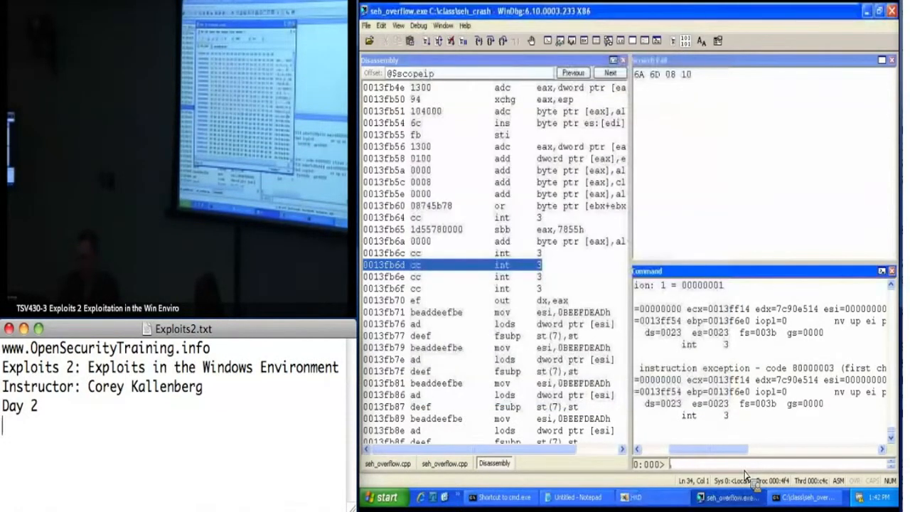
Step: Run .restart with the patched seh_crash file so Calculator launches
{"action": "type", "text": ".restart"}
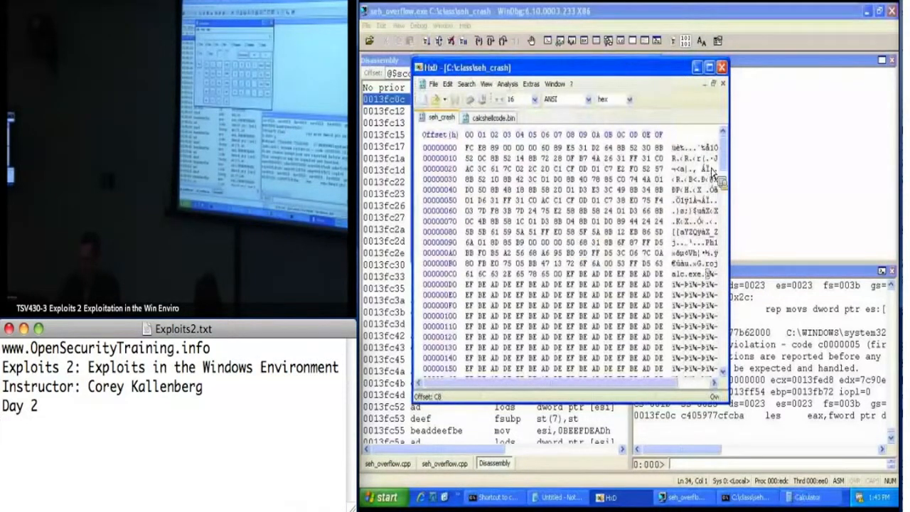
{"action": "scroll", "scroll_direction": "down", "scroll_amount": 3}
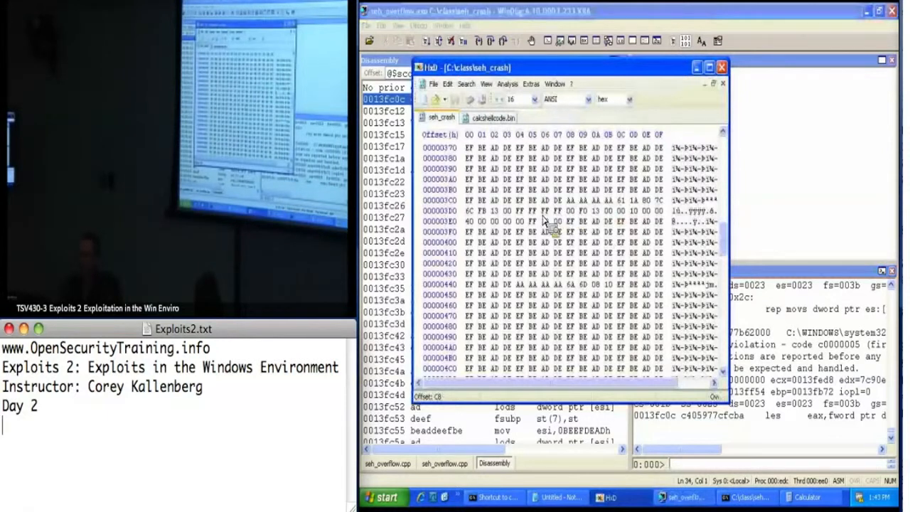
{"action": "mouse_move", "coordinate": [636, 221]}
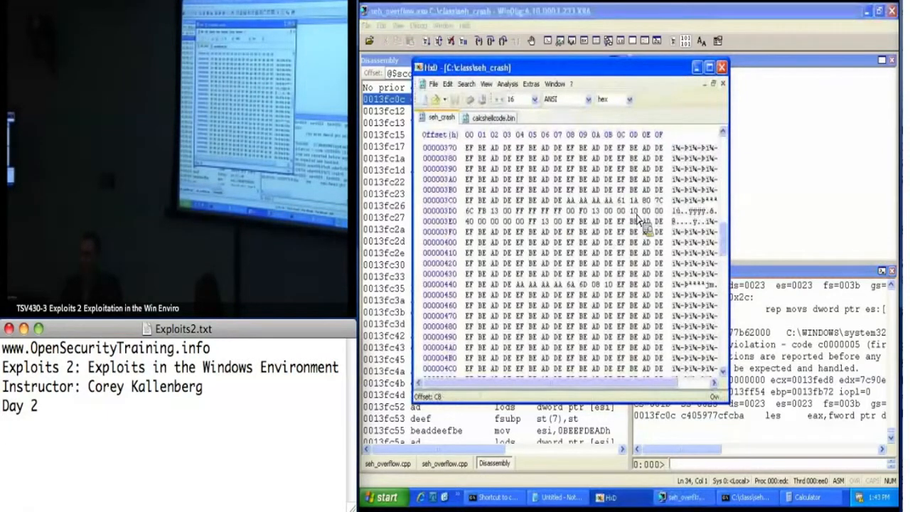
{"action": "mouse_move", "coordinate": [650, 245]}
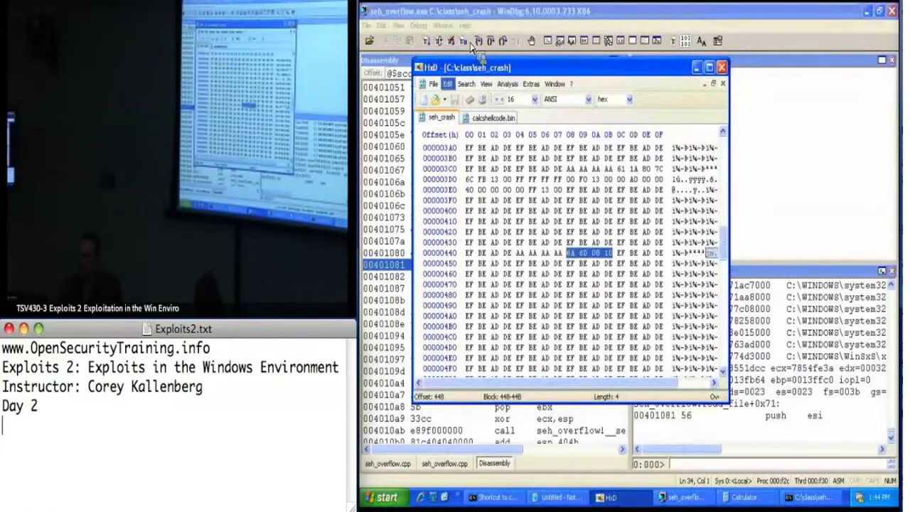
Step: Restart, set a breakpoint at 10…, reach the cld shellcode at 13fb6c, and confirm eax is 0
{"action": "left_click", "coordinate": [448, 83]}
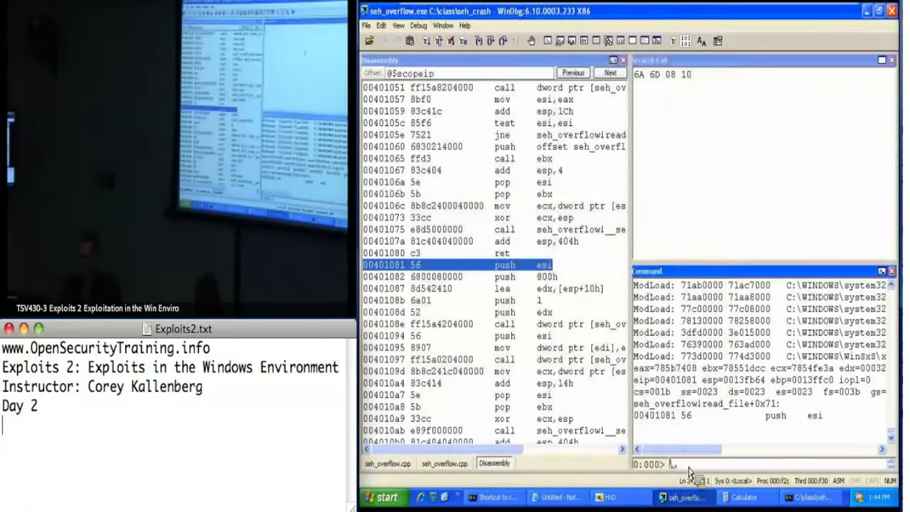
{"action": "type", "text": "bp 10"}
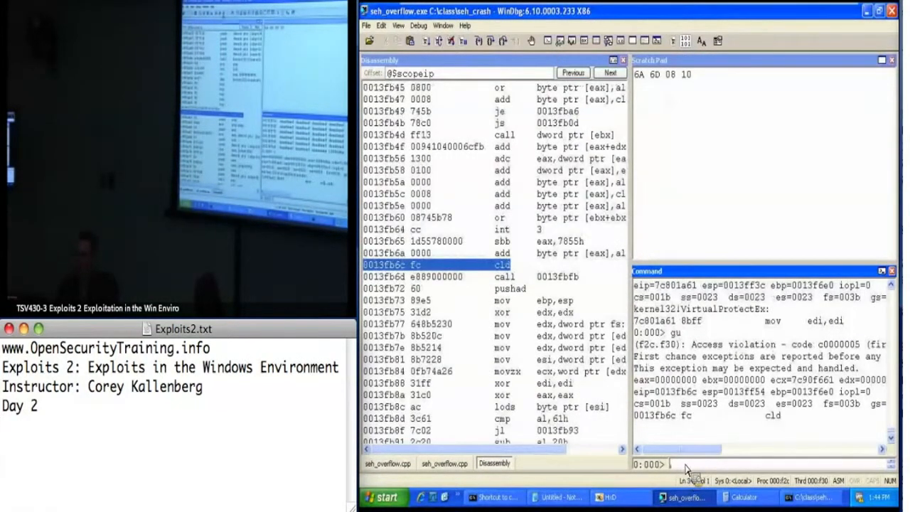
{"action": "type", "text": "?eax"}
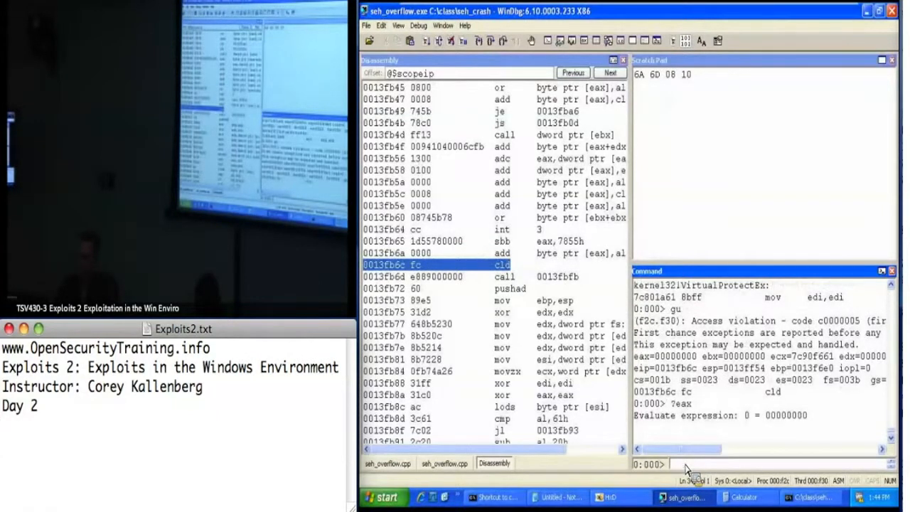